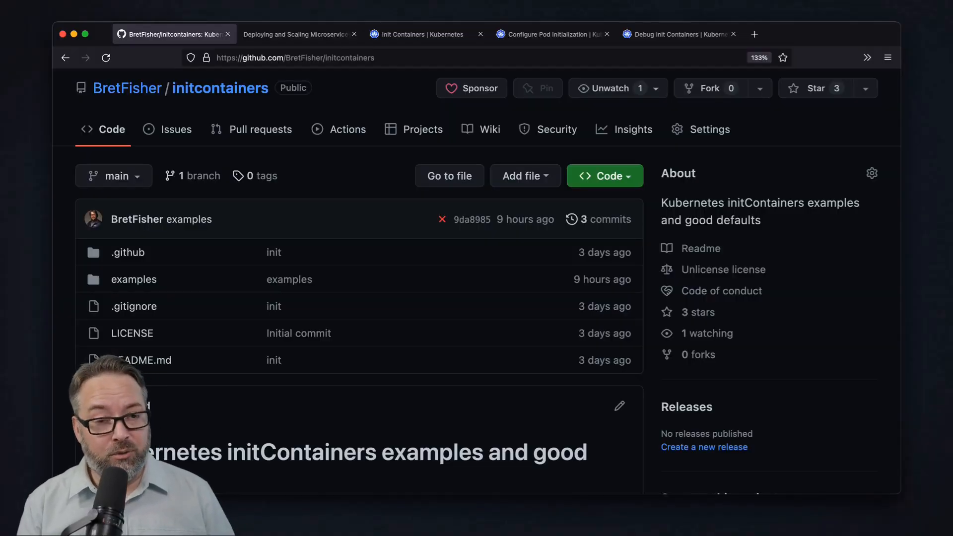
# Step: Switch from Firefox to VS Code showing 1-job-tmp-cleanup.yaml
pyautogui.click(552, 34)
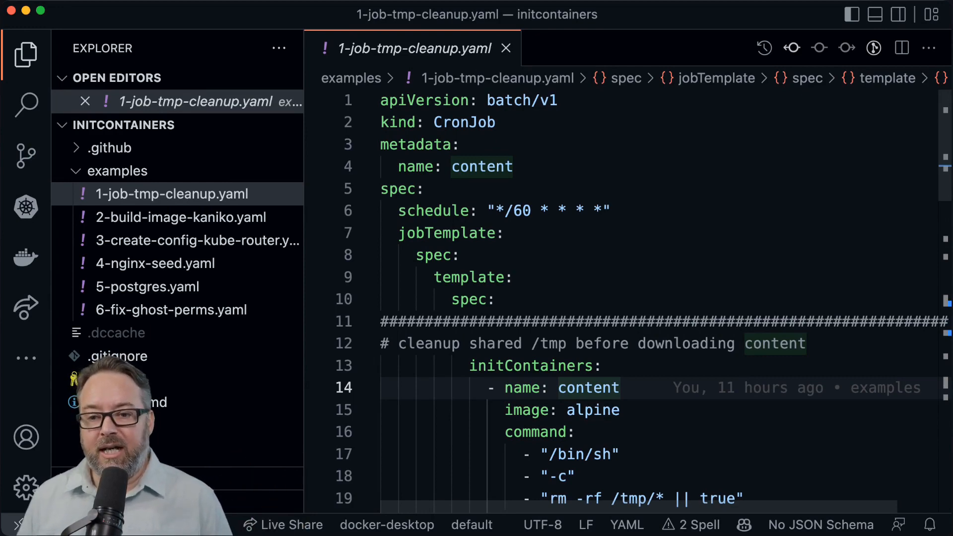
pyautogui.click(367, 366)
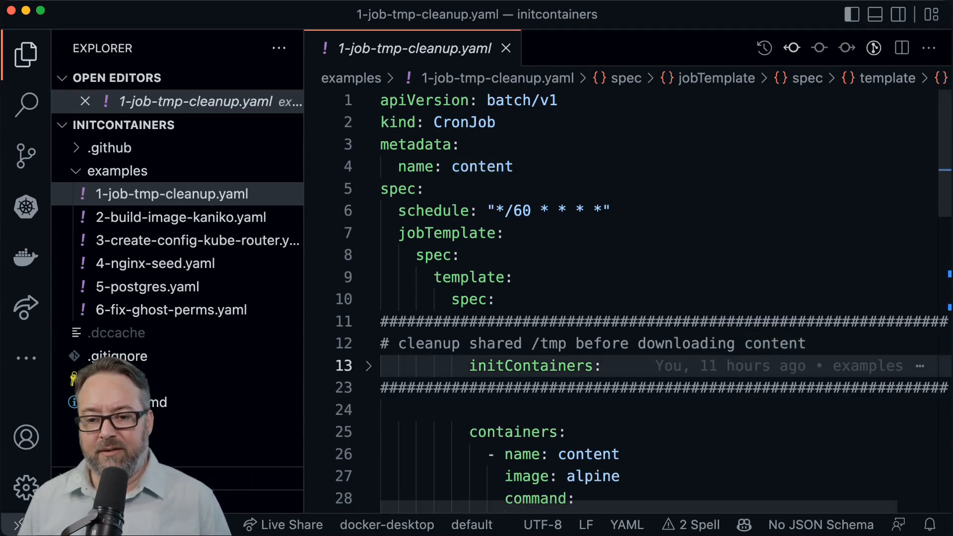
pyautogui.scroll(-3)
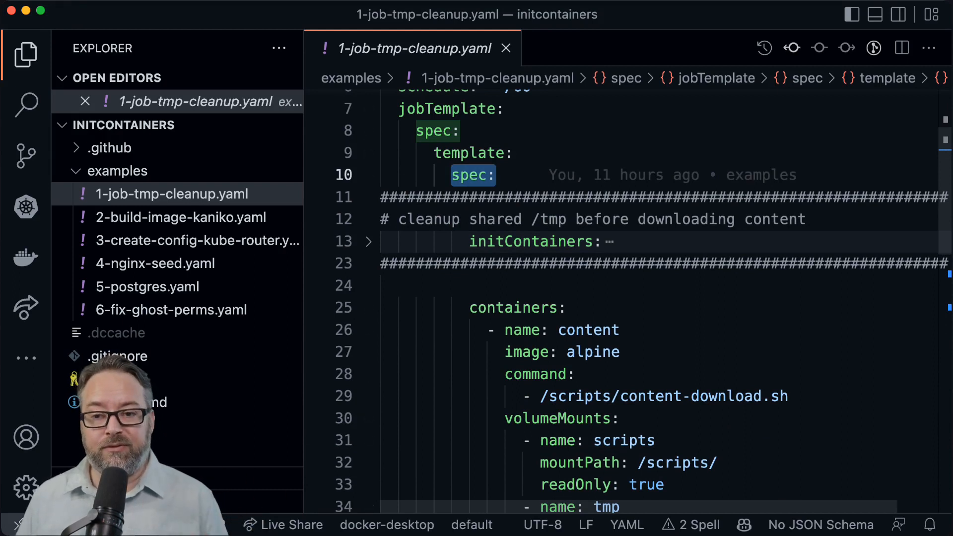
pyautogui.click(368, 241)
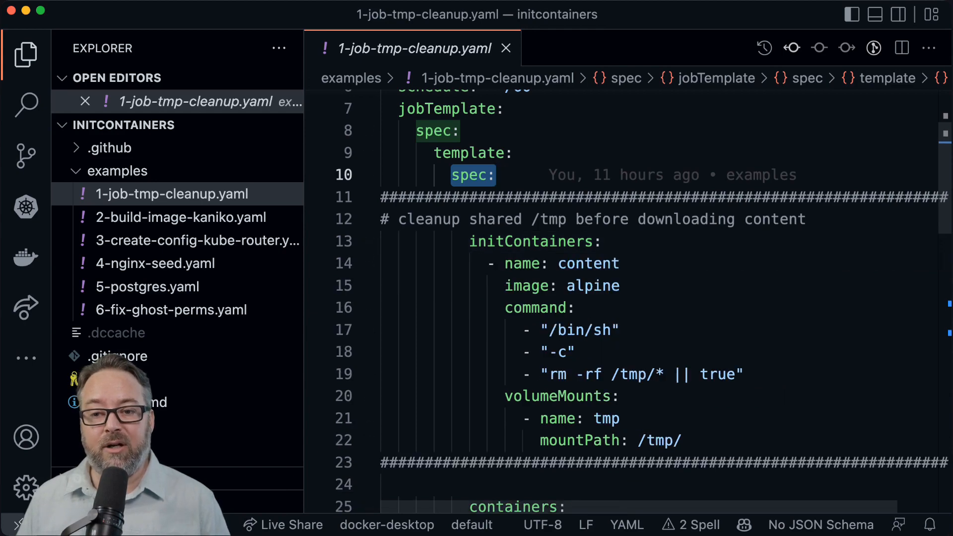
pyautogui.scroll(-3)
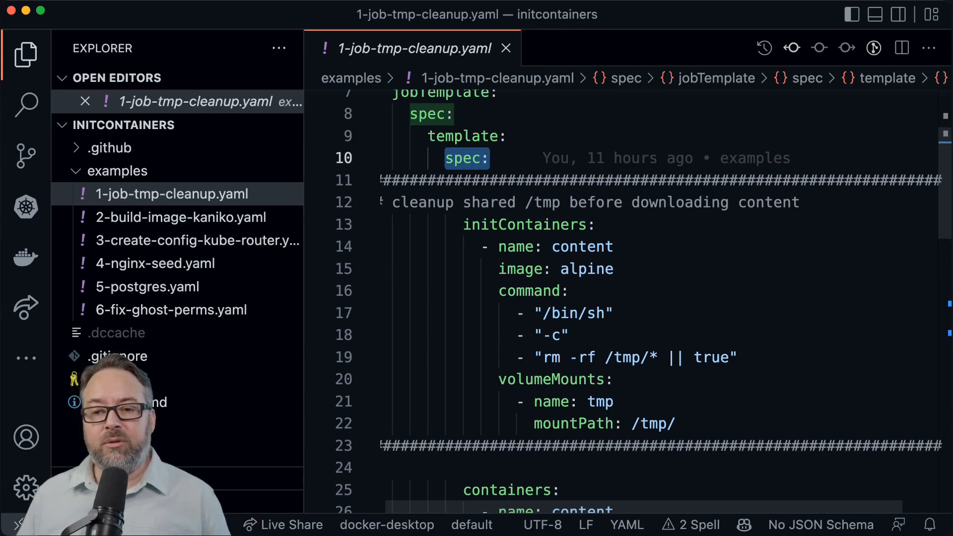
pyautogui.scroll(3)
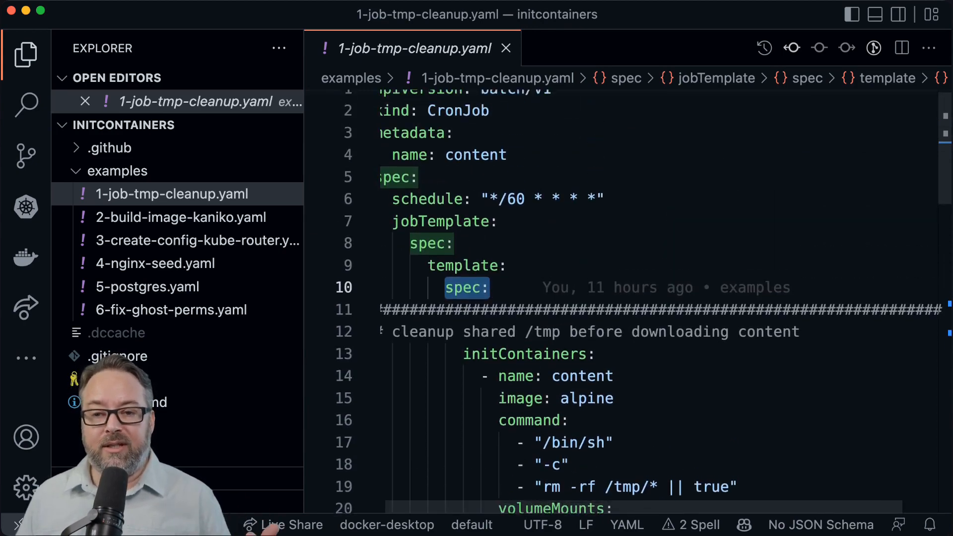
pyautogui.scroll(-3)
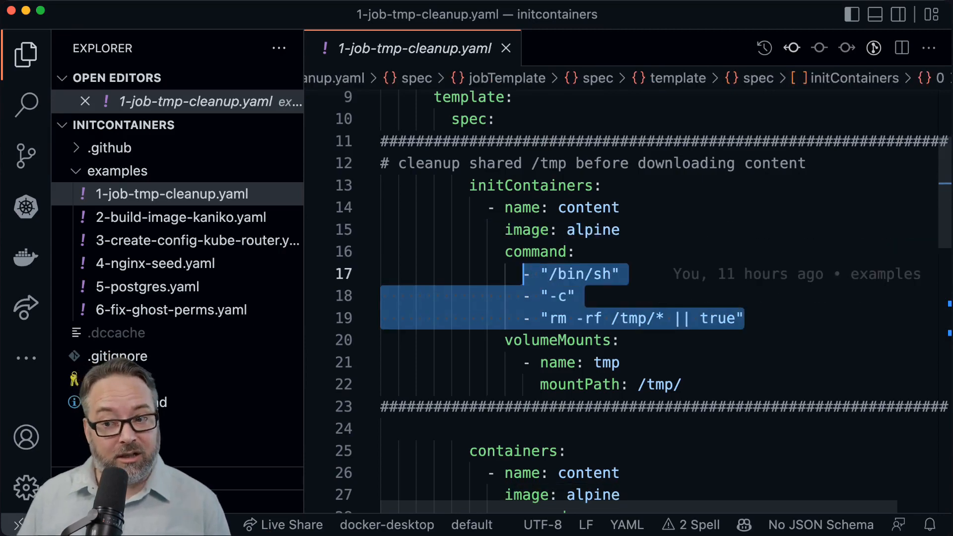
pyautogui.scroll(-3)
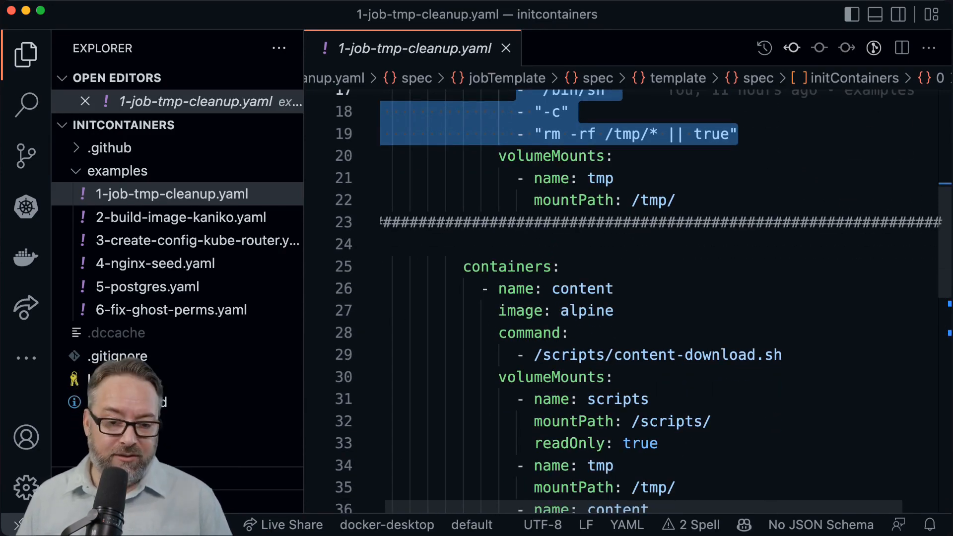
pyautogui.scroll(-3)
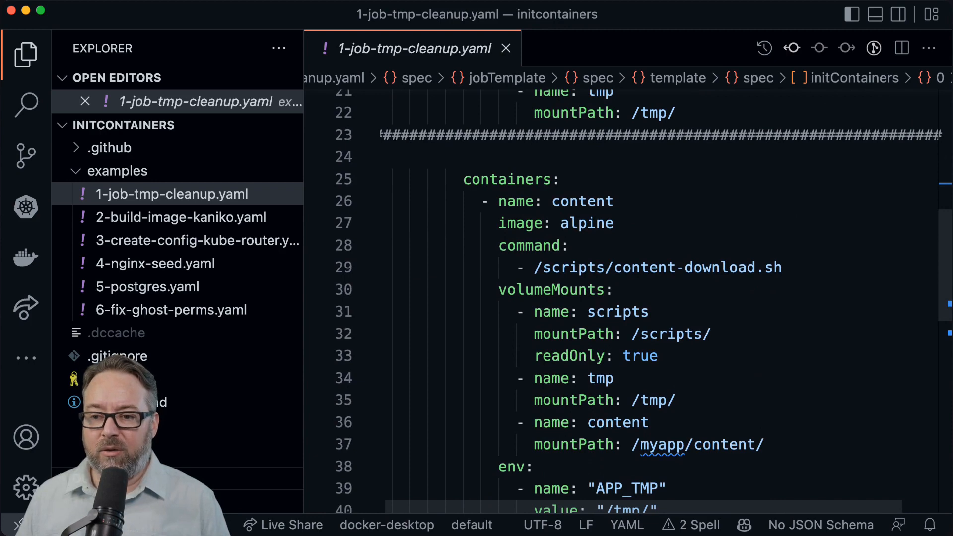
pyautogui.scroll(-3)
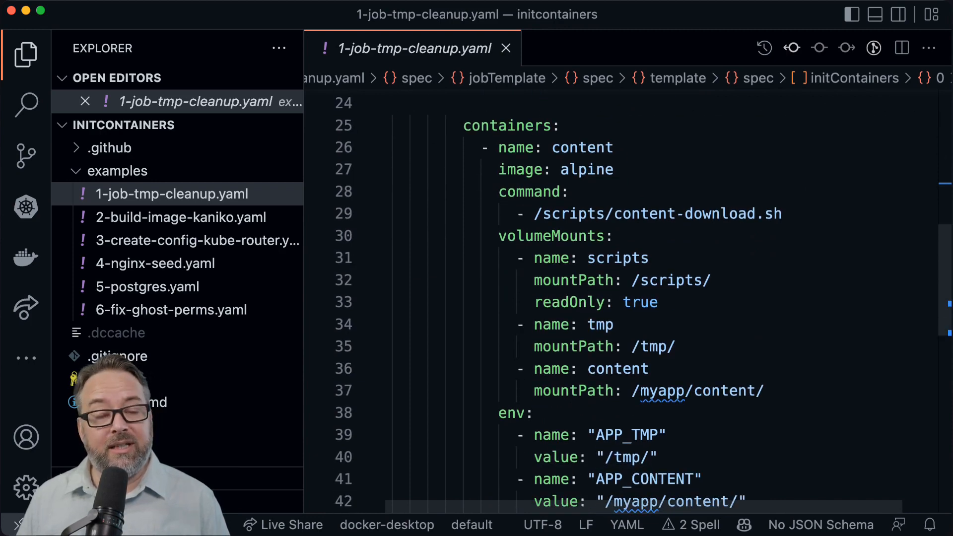
pyautogui.scroll(-3)
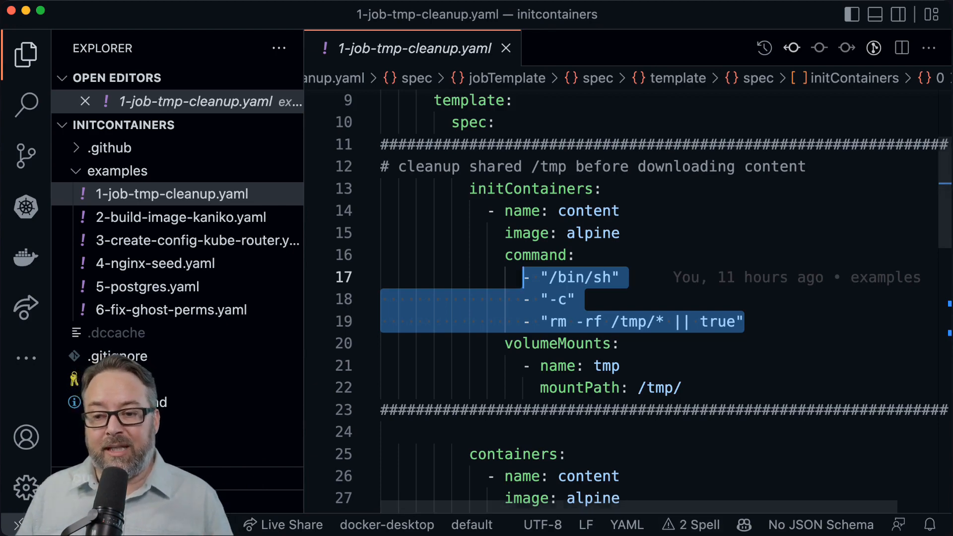
# Step: Review the tmp-cleanup volumeMounts, then open 2-build-image-kaniko.yaml from the Explorer
pyautogui.scroll(-3)
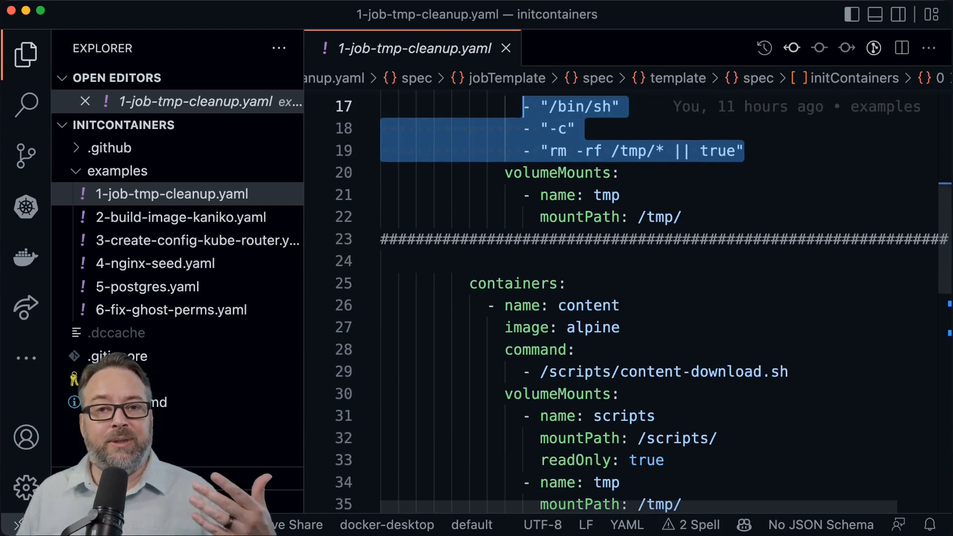
pyautogui.scroll(-3)
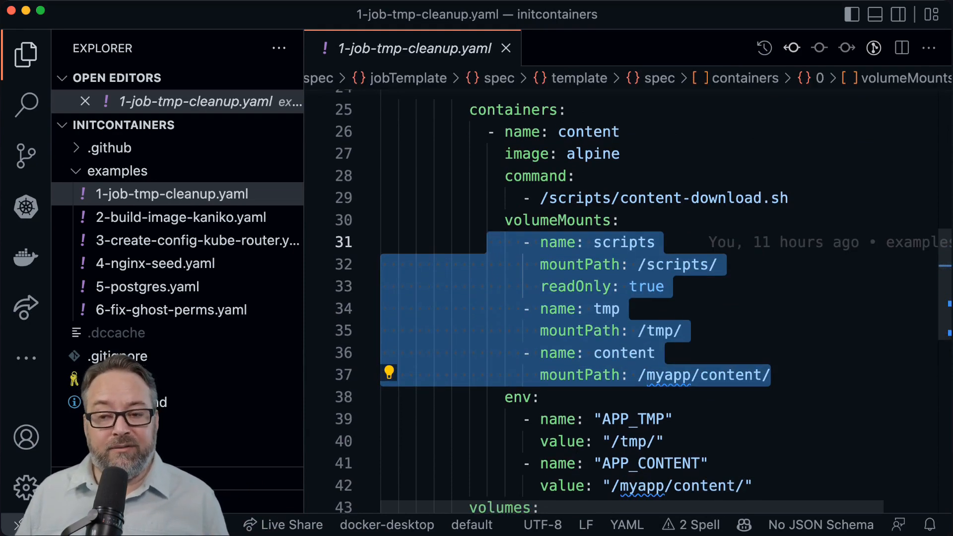
pyautogui.scroll(3)
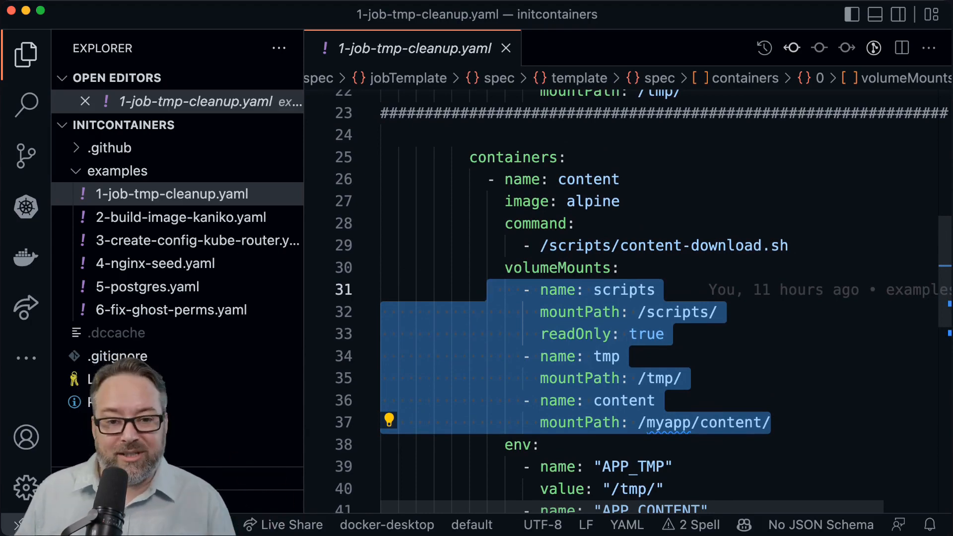
pyautogui.click(180, 217)
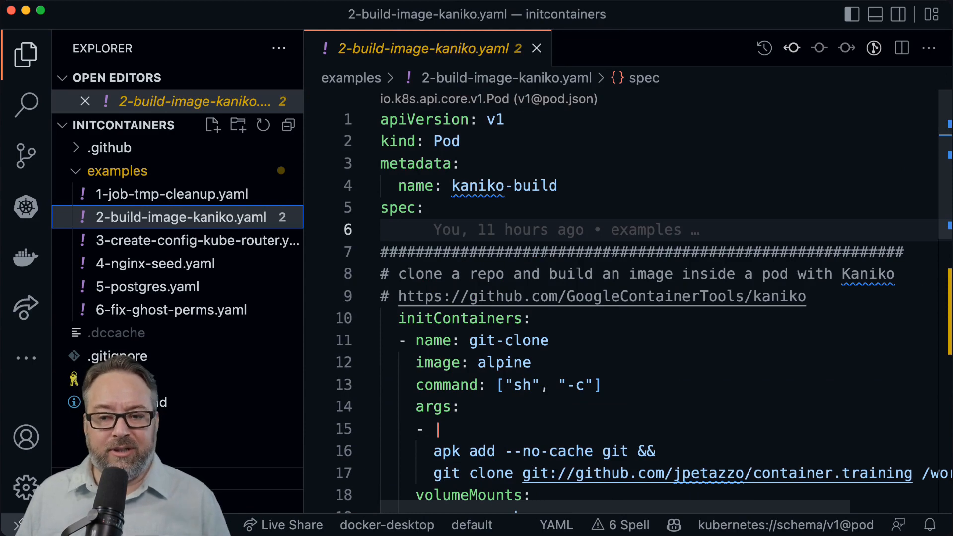
# Step: Scroll to the git-clone init container that clones container.training for build-image
pyautogui.scroll(-3)
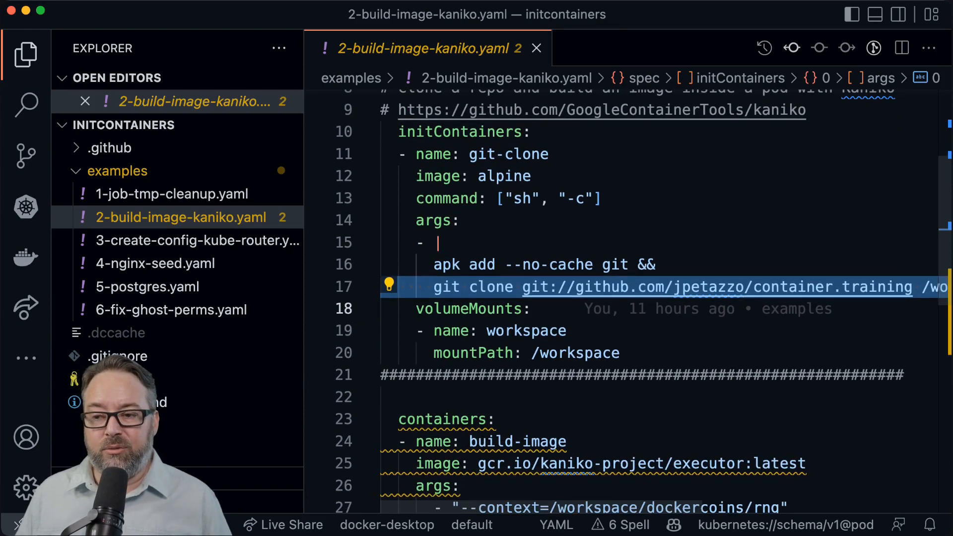
pyautogui.scroll(-3)
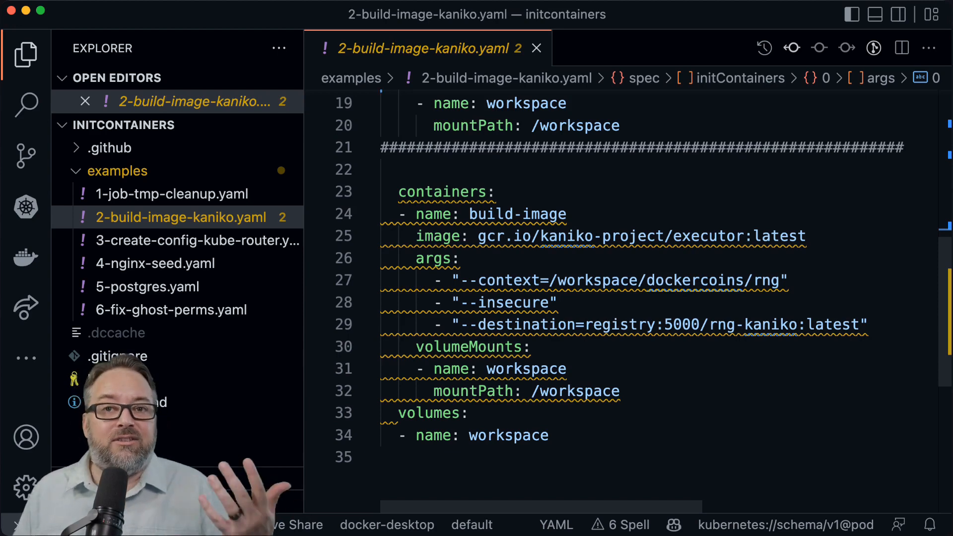
pyautogui.scroll(3)
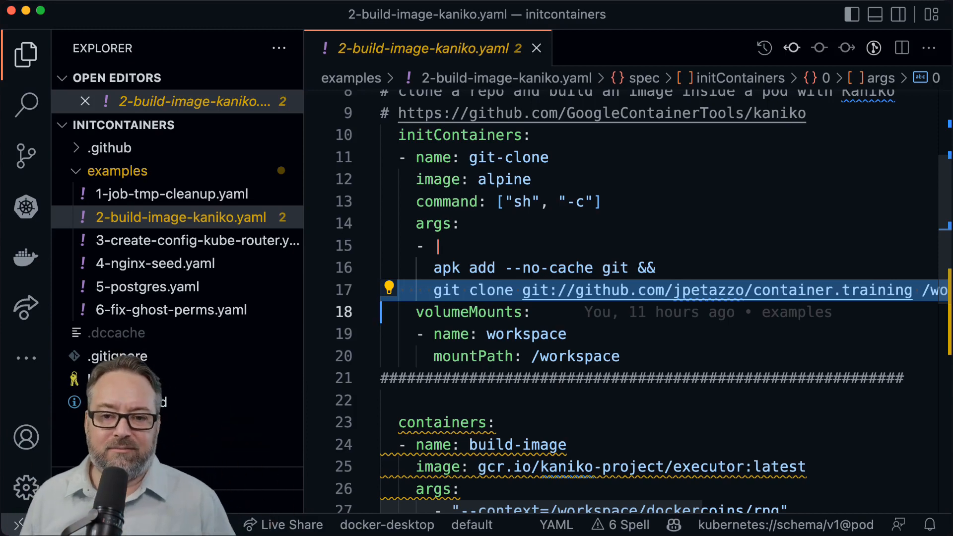
# Step: Open 3-create-config-kube-router.yaml and scroll to the install-cni init container script
pyautogui.click(197, 241)
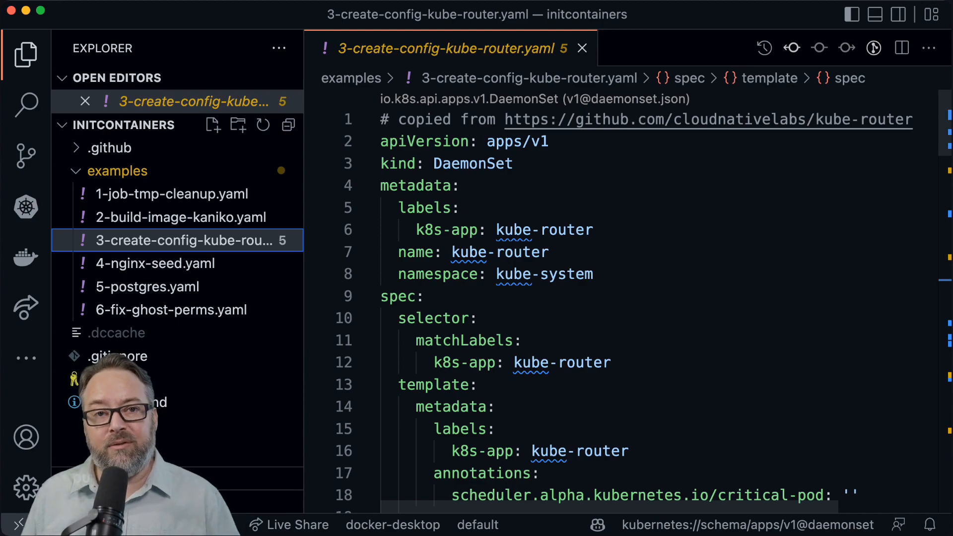
pyautogui.scroll(-3)
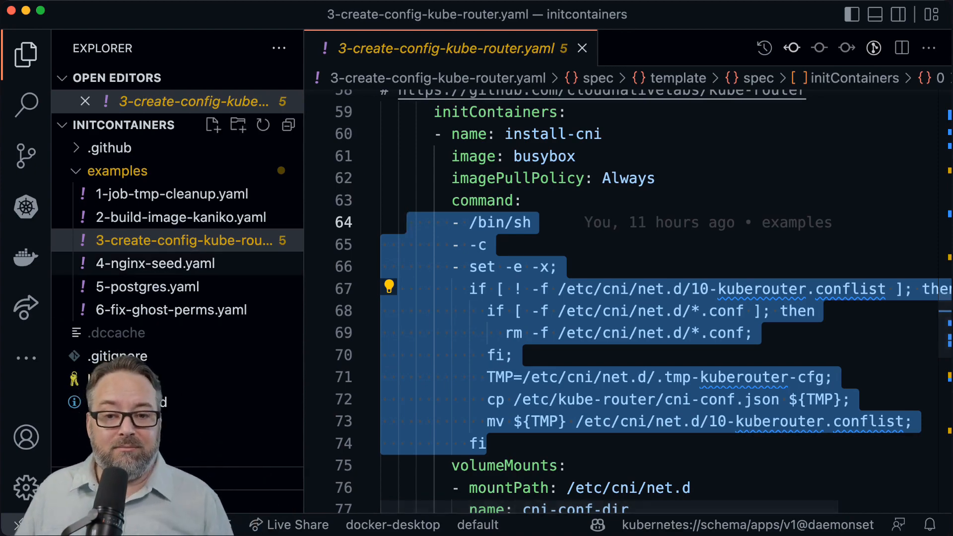
# Step: Open 4-nginx-seed.yaml, view the alpine git init container, and return to the top
pyautogui.click(155, 263)
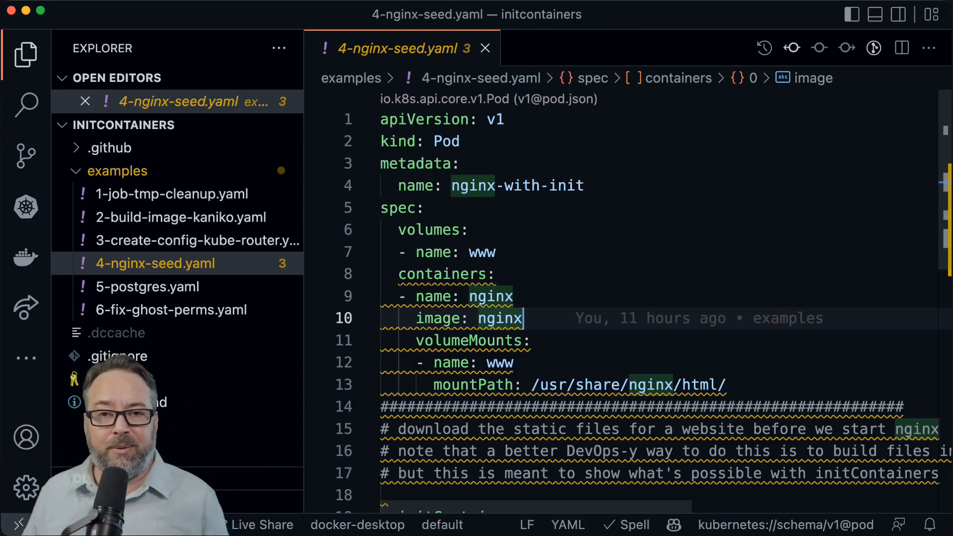
pyautogui.scroll(-3)
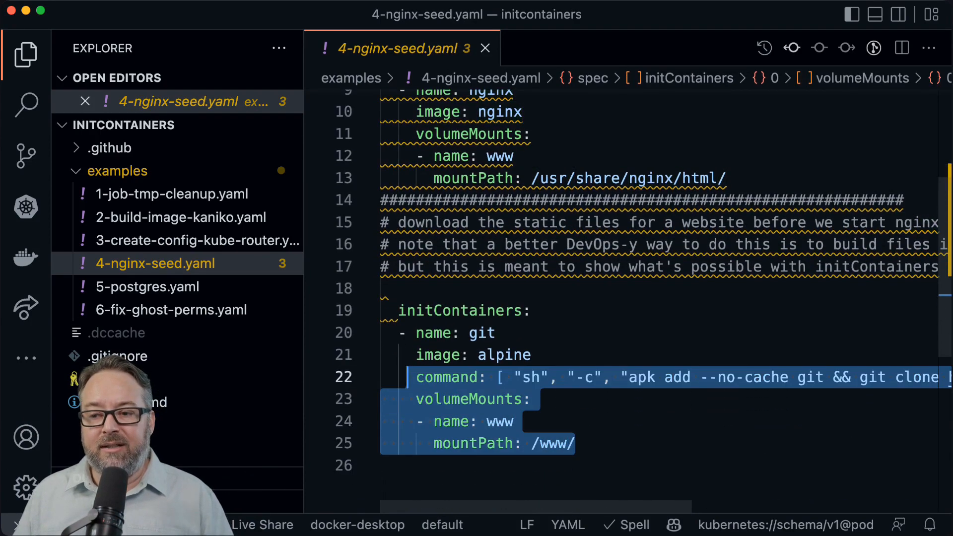
pyautogui.scroll(3)
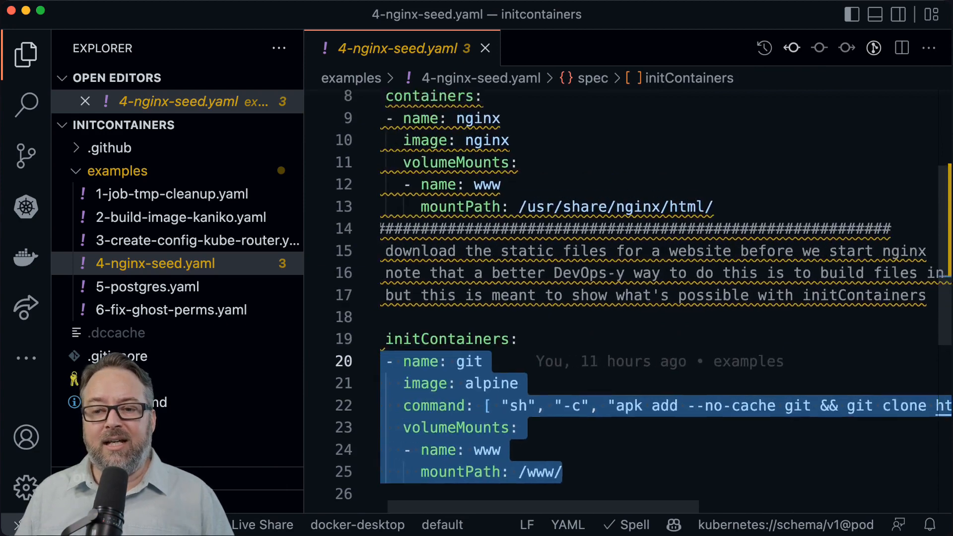
pyautogui.scroll(3)
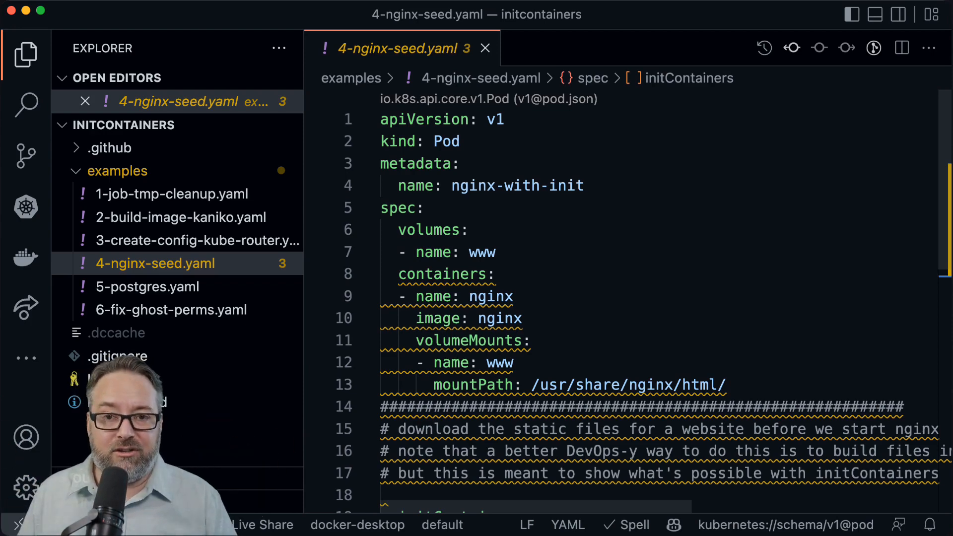
# Step: Open 5-postgres.yaml and scroll to the init-chmod-data chown/chmod commands
pyautogui.click(147, 287)
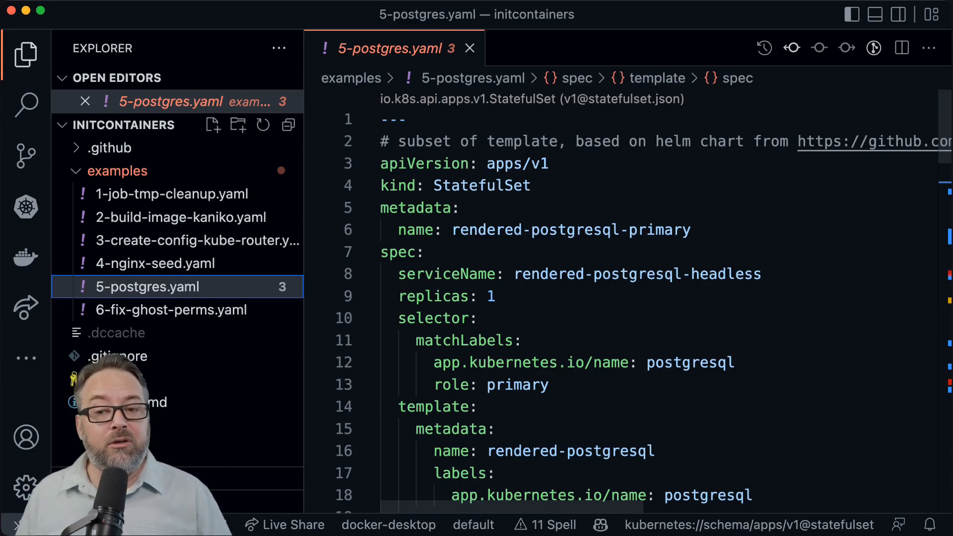
pyautogui.scroll(-3)
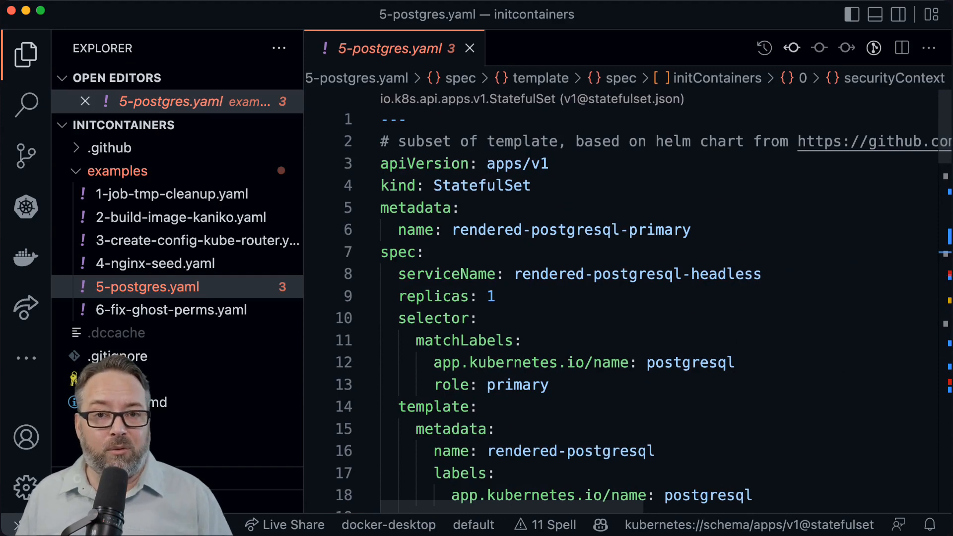
pyautogui.scroll(-3)
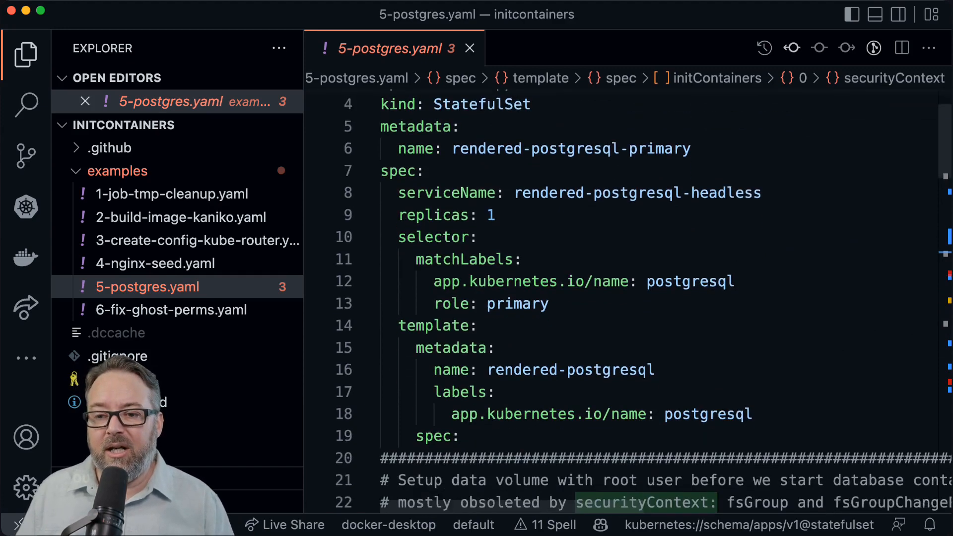
pyautogui.scroll(-3)
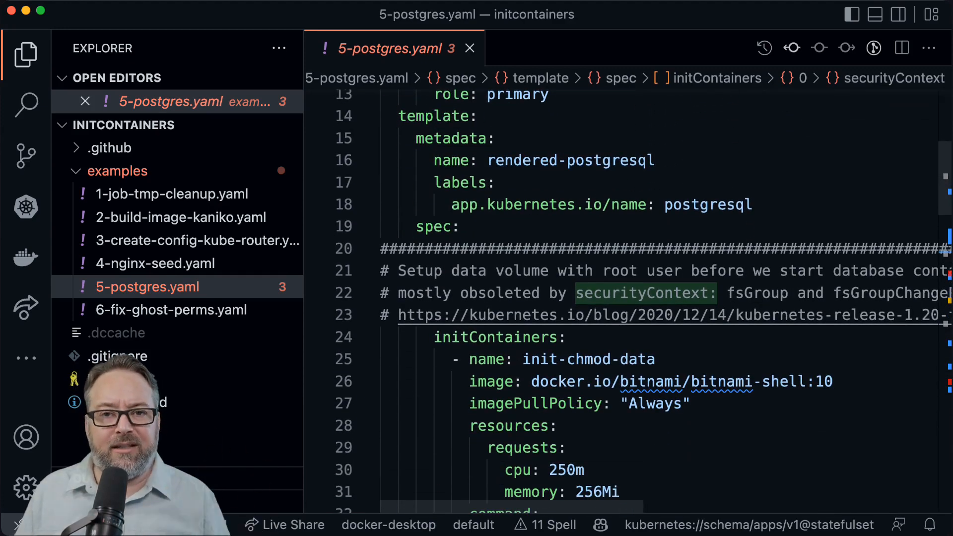
pyautogui.scroll(-3)
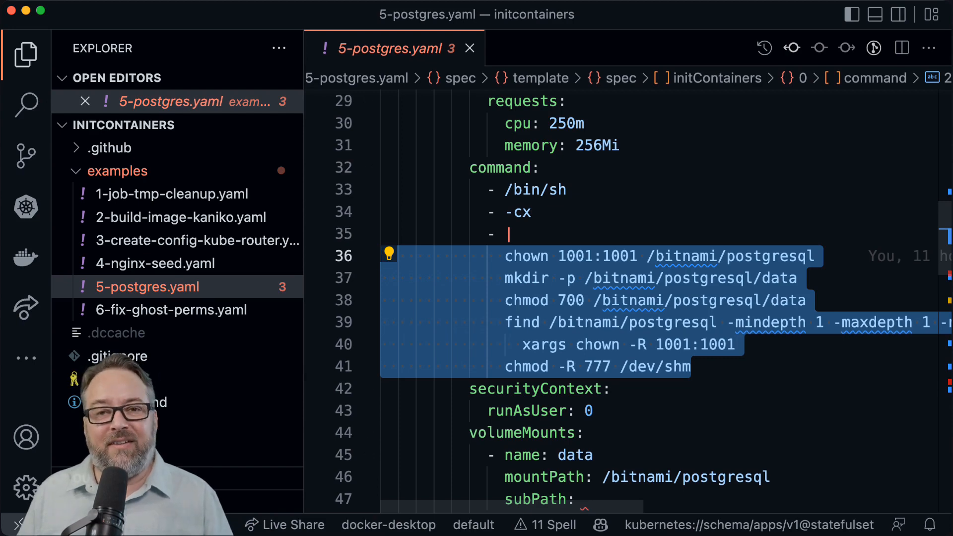
# Step: Open 6-fix-ghost-perms.yaml and scroll to the pgsql-data-permission-fix init container
pyautogui.click(172, 310)
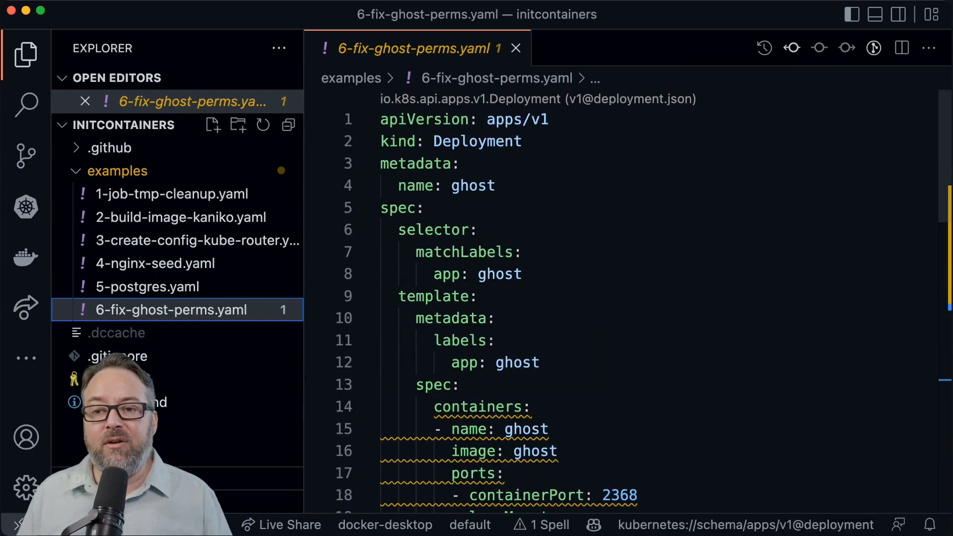
pyautogui.click(436, 385)
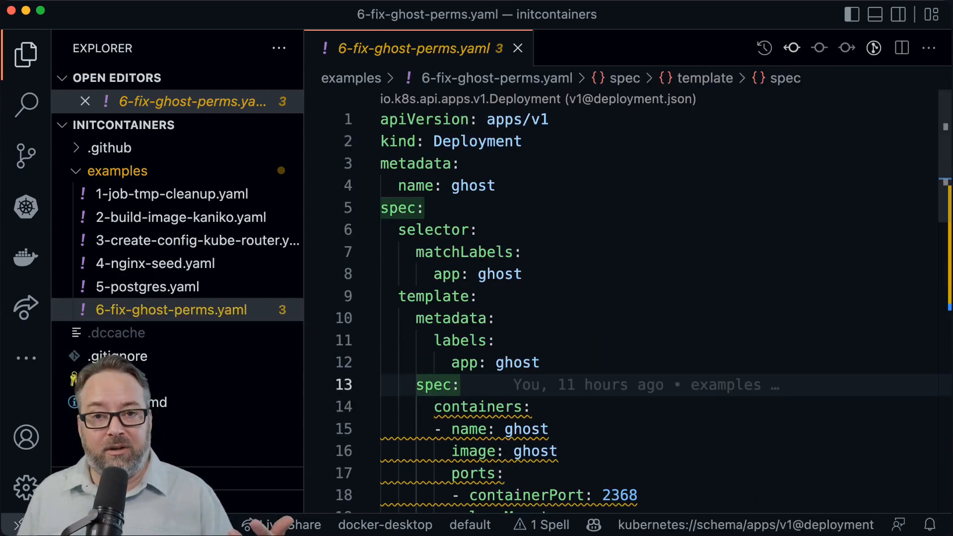
pyautogui.scroll(-3)
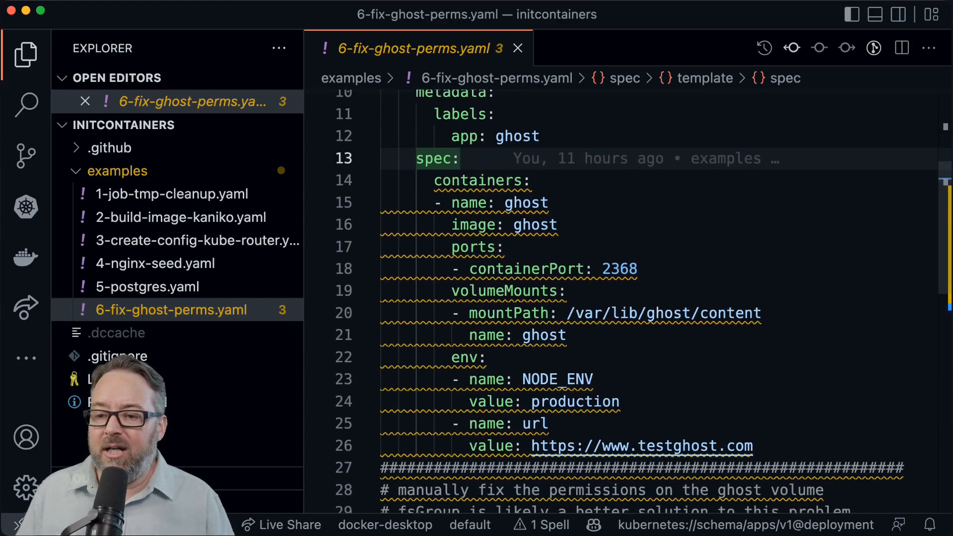
pyautogui.scroll(-3)
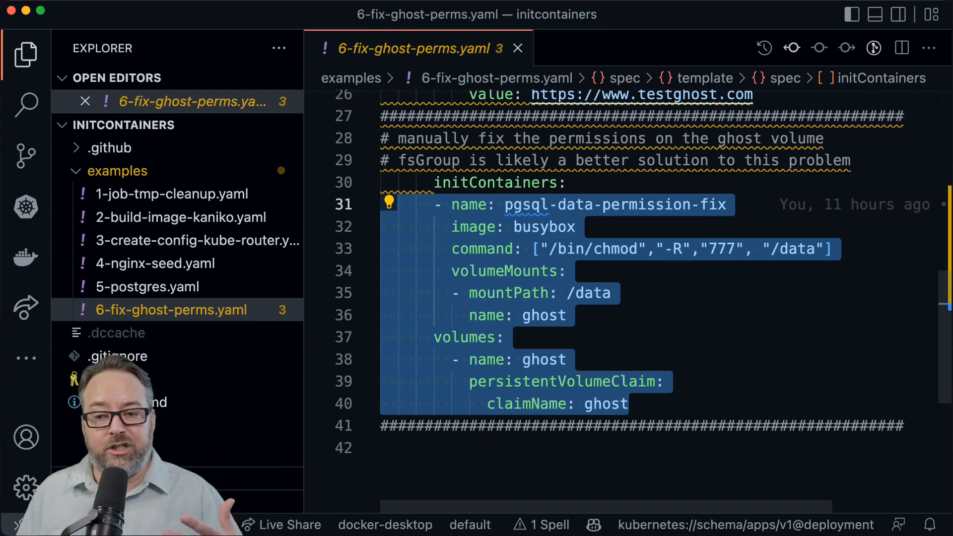
pyautogui.scroll(3)
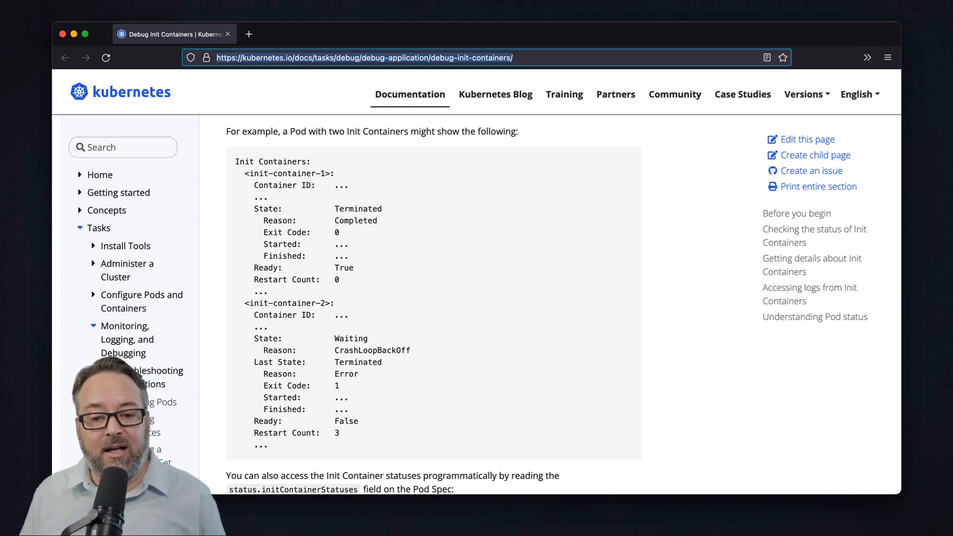
# Step: Scroll the Debug Init Containers page to the Understanding Pod status table
pyautogui.scroll(-3)
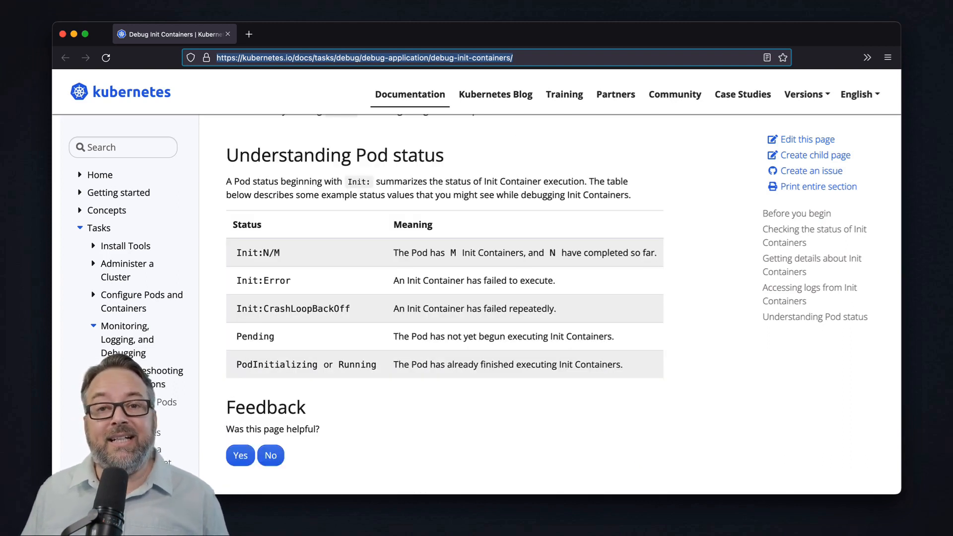